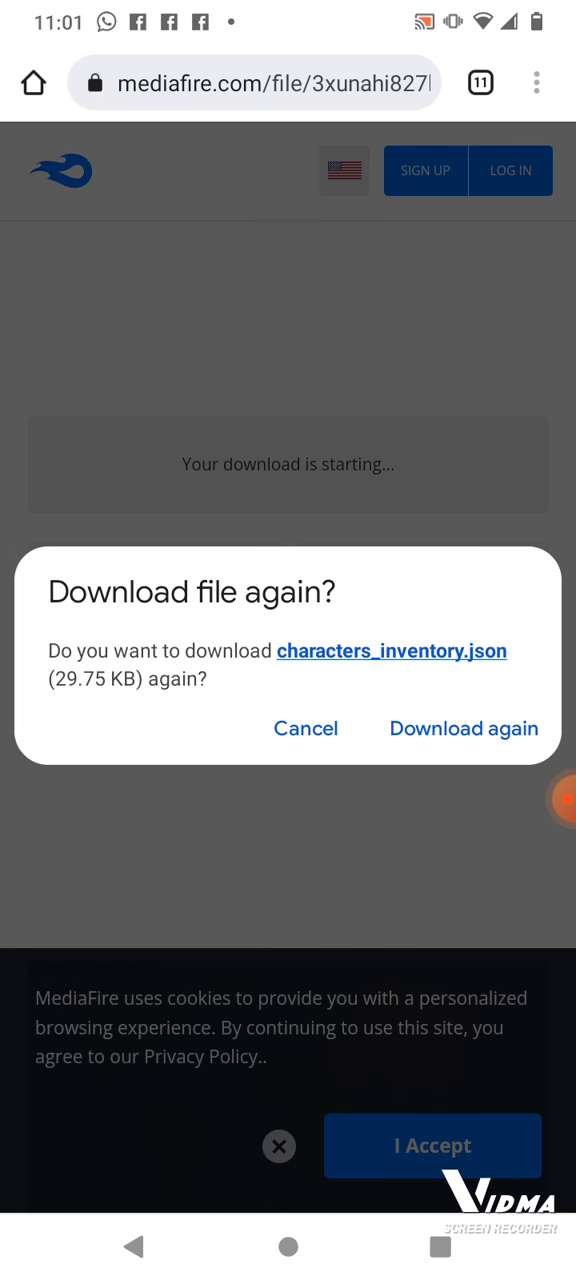
Confirm 'Download again' to re-download characters_inventory.json from MediaFire
click(464, 728)
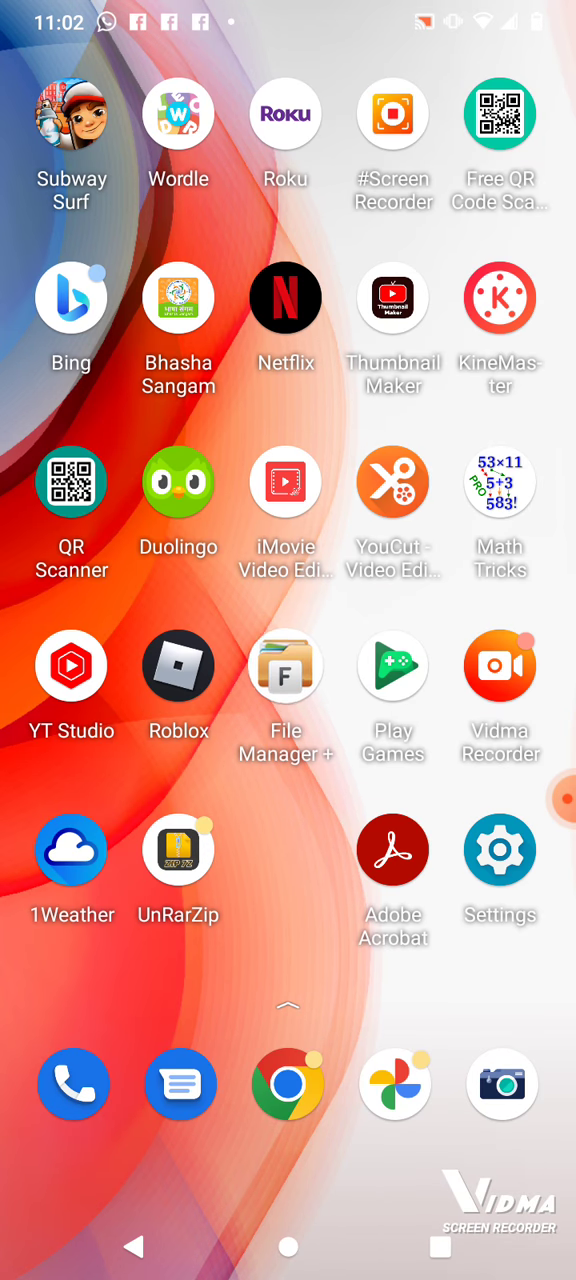
Browse Main storage > Android > data > com.kiloo.subwaysurf > files > profile and open characters_inventory.json
click(284, 664)
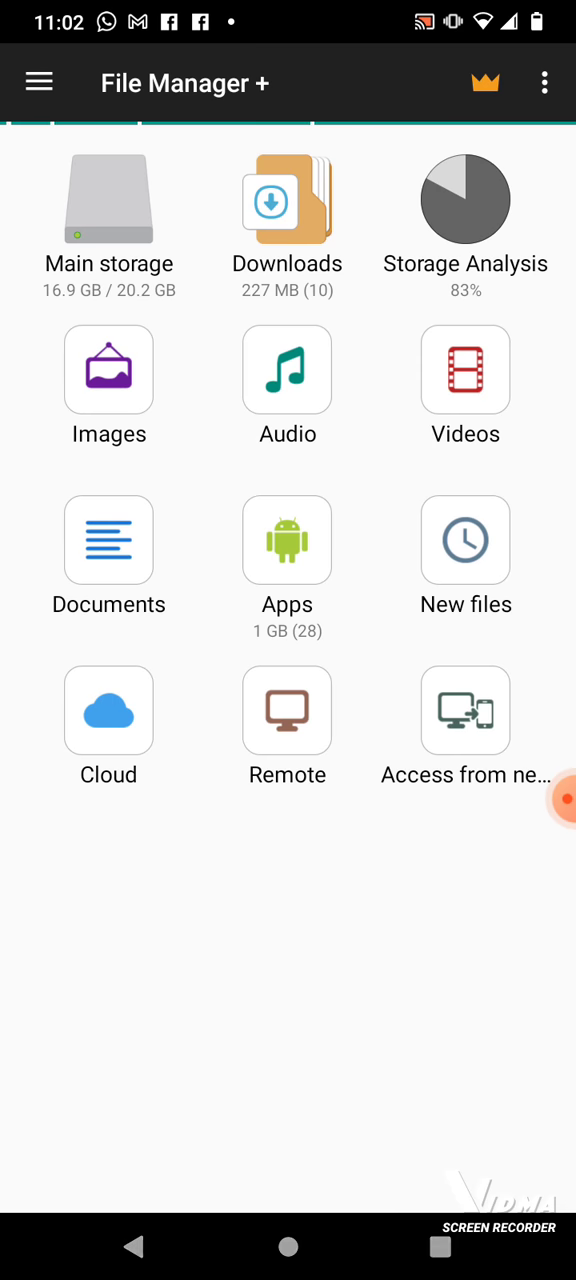
click(108, 198)
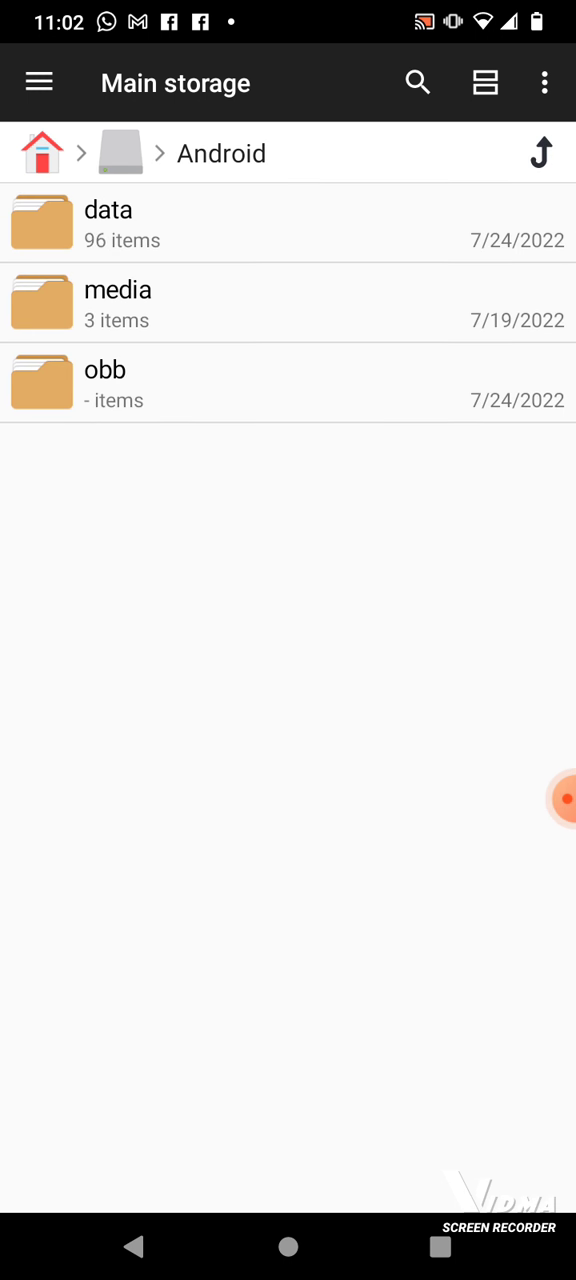
click(108, 224)
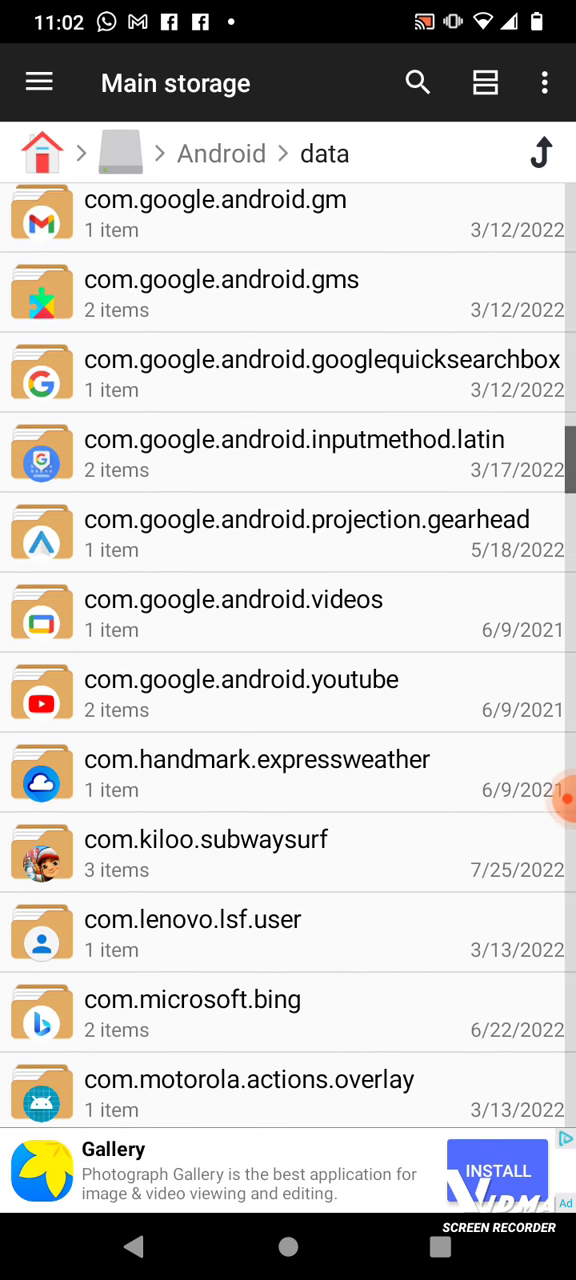
click(204, 840)
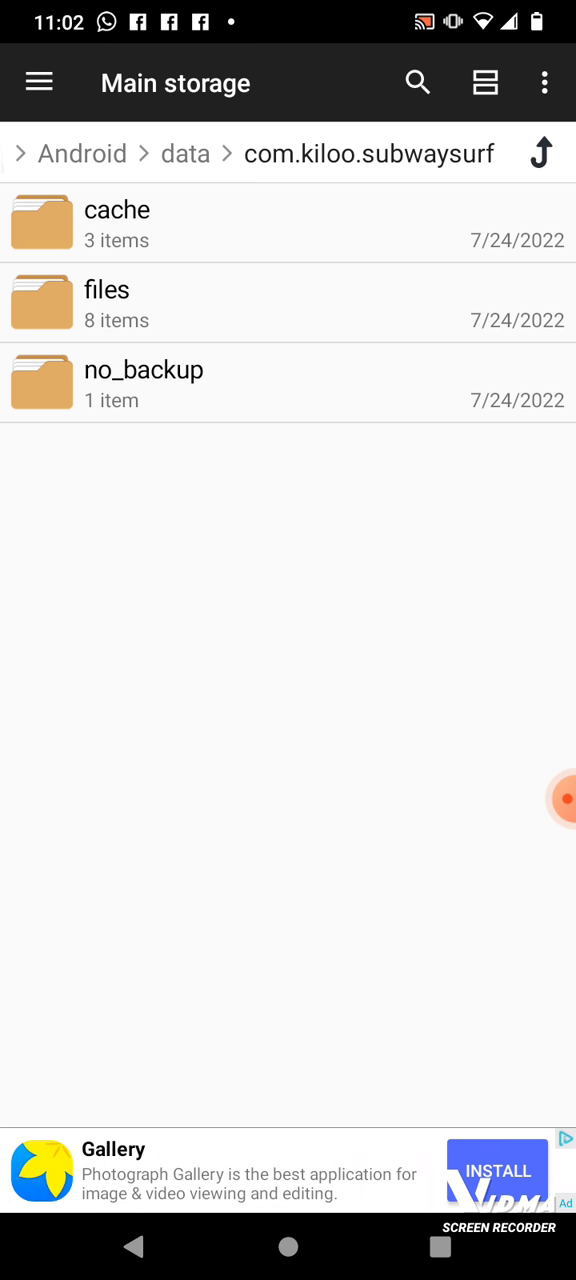
click(106, 288)
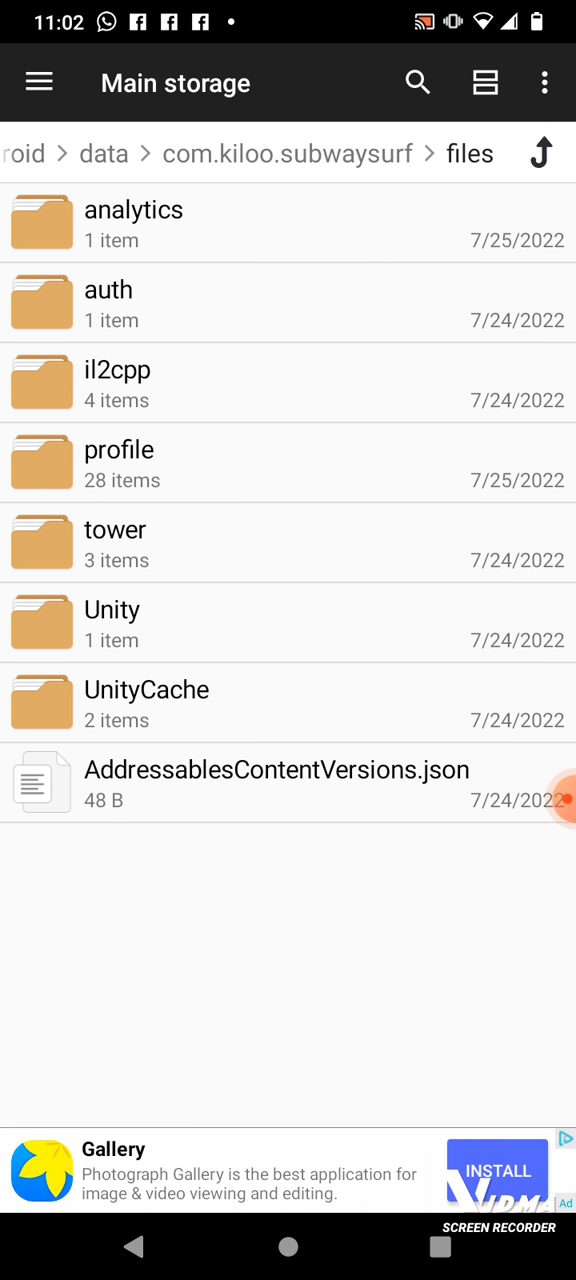
click(120, 462)
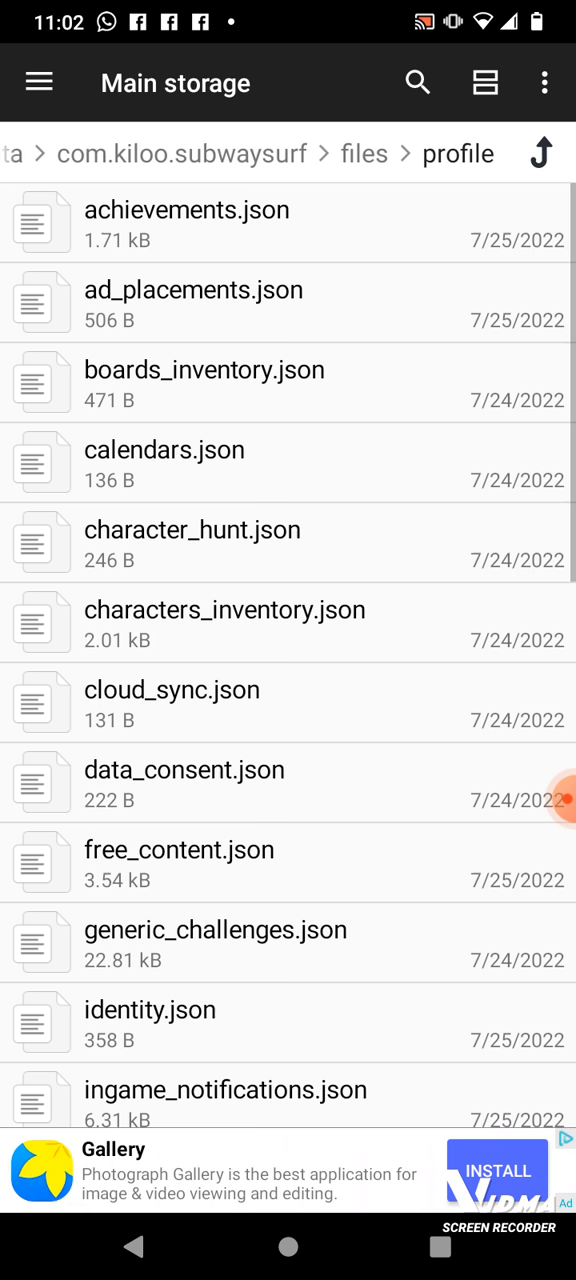
click(224, 610)
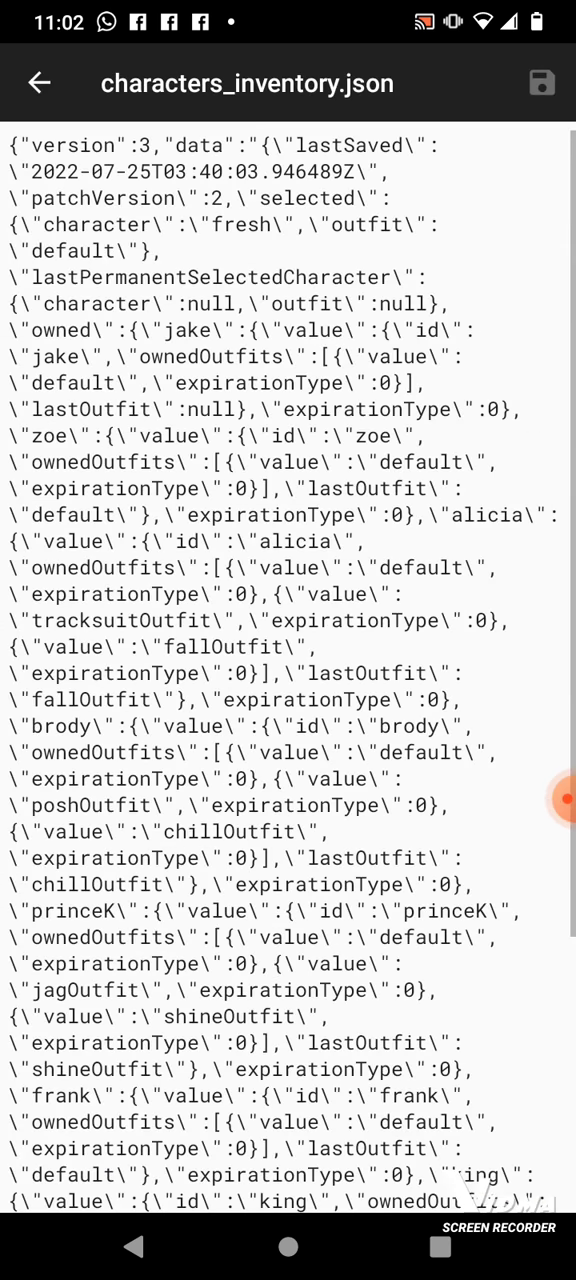
Select all old text in characters_inventory.json, clear it and paste the copied characters inventory data
double_click(90, 172)
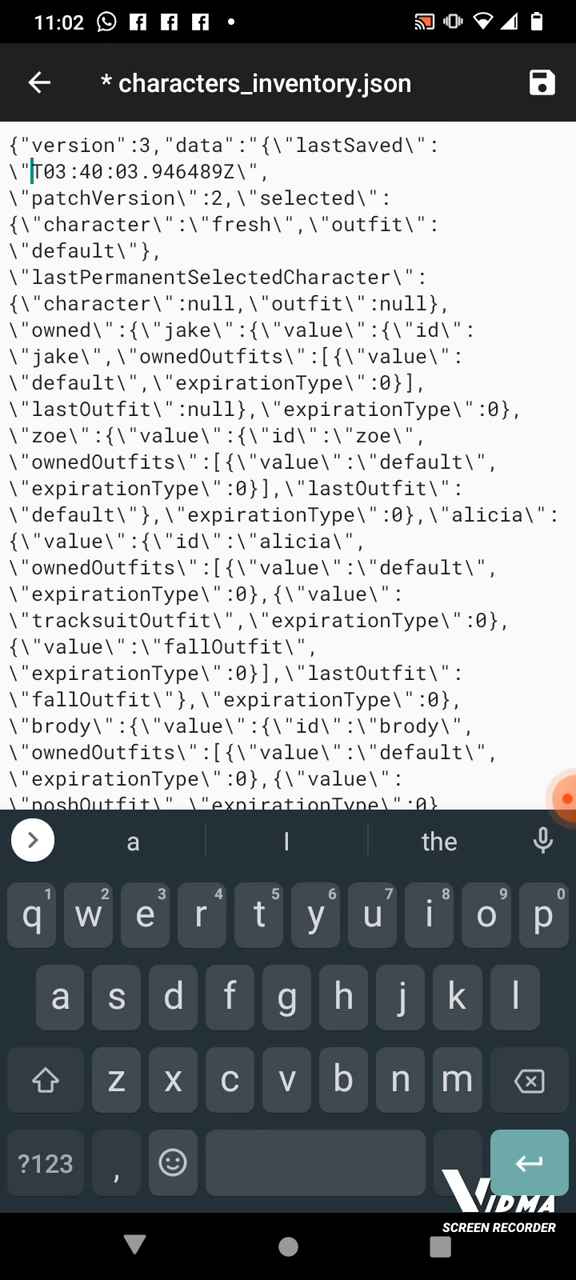
double_click(68, 144)
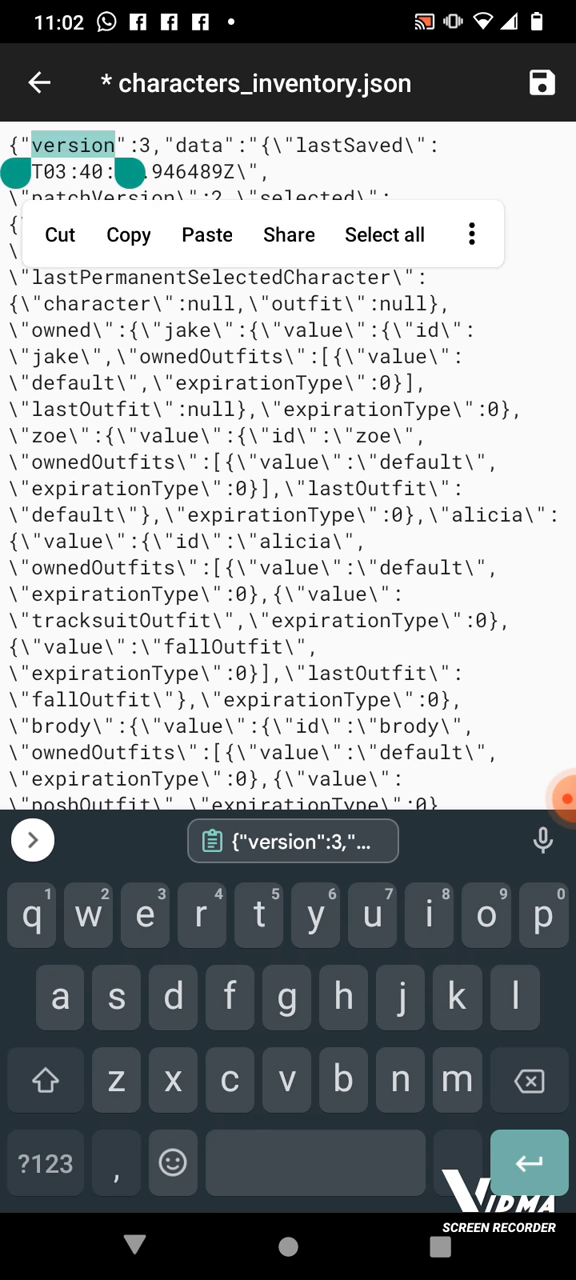
click(384, 234)
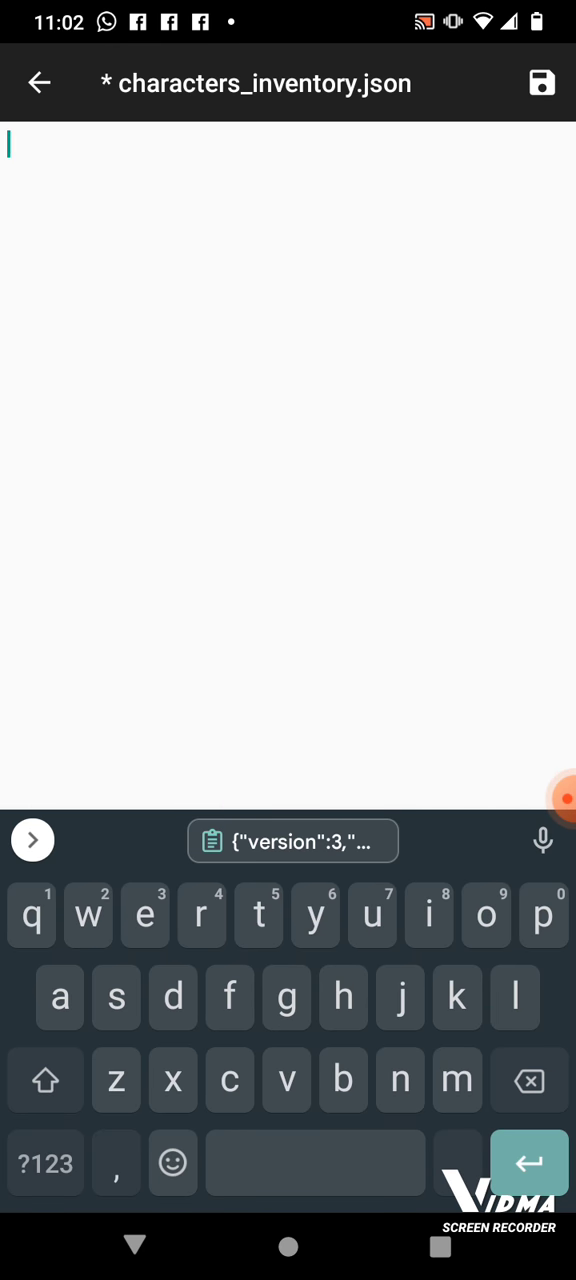
click(8, 144)
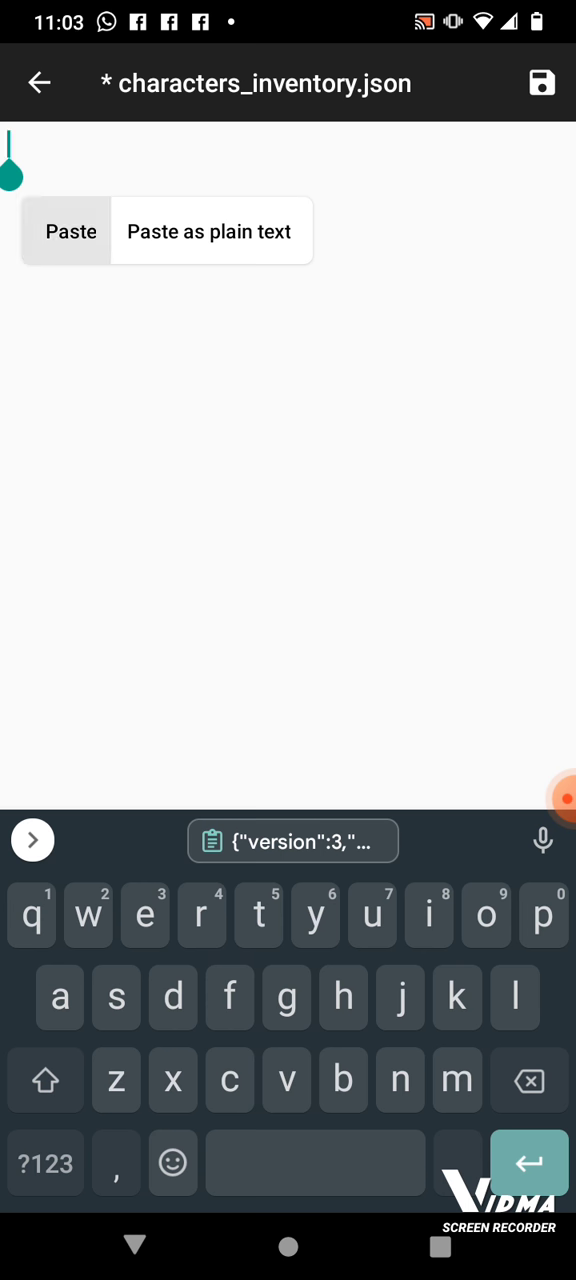
click(70, 232)
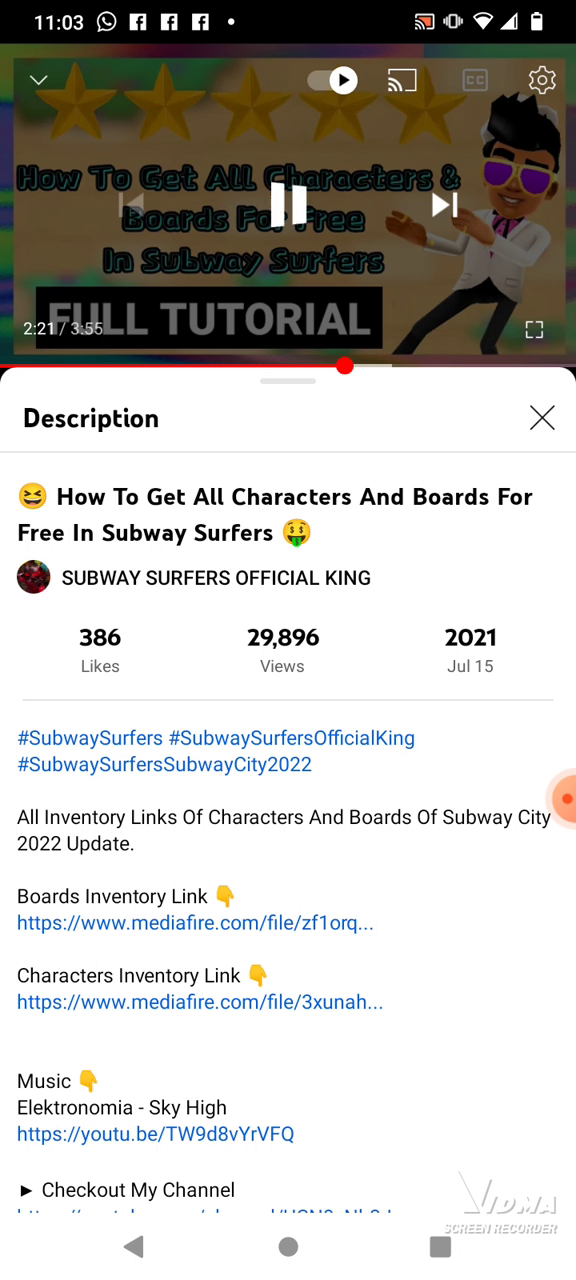
Follow the Boards Inventory link, download boards_inventory.json from MediaFire and open it
click(288, 204)
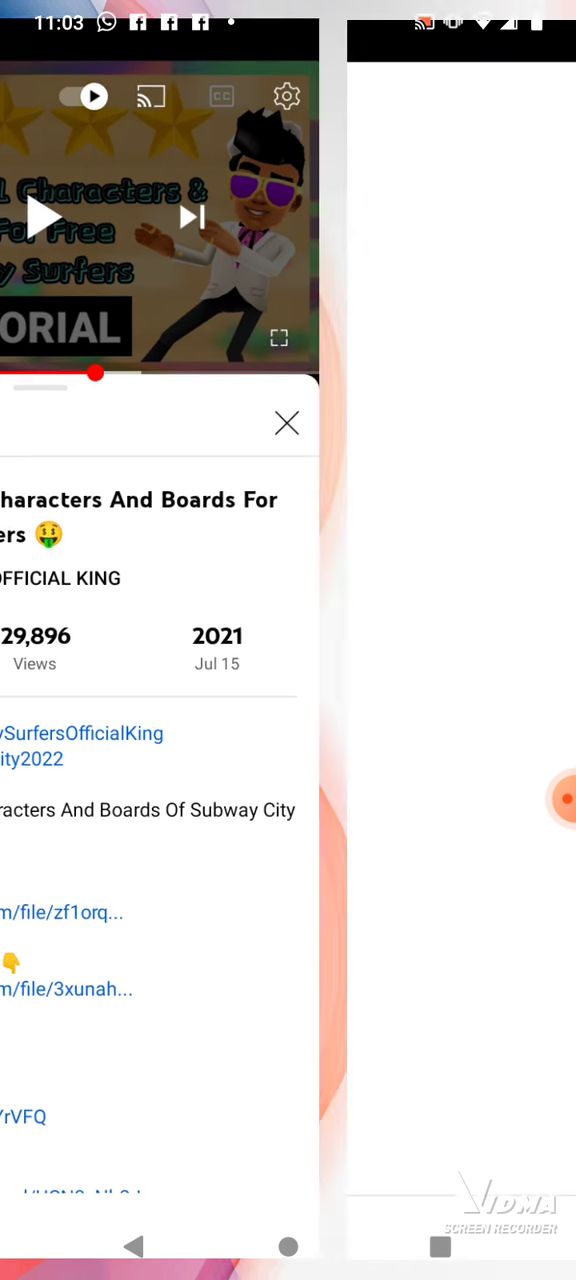
click(60, 912)
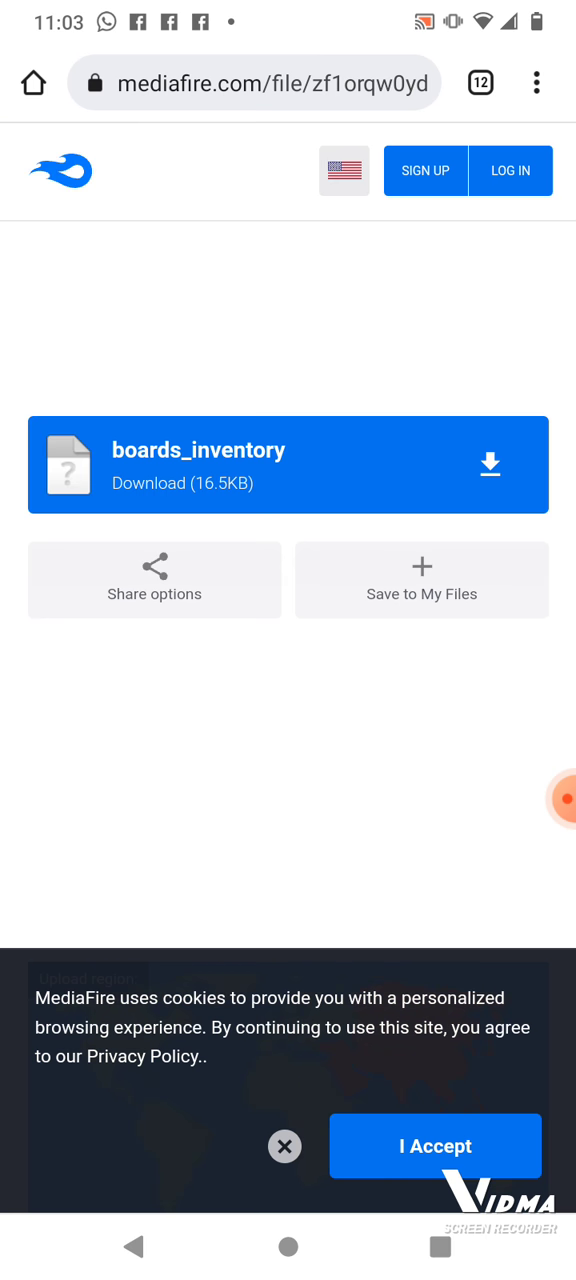
click(488, 464)
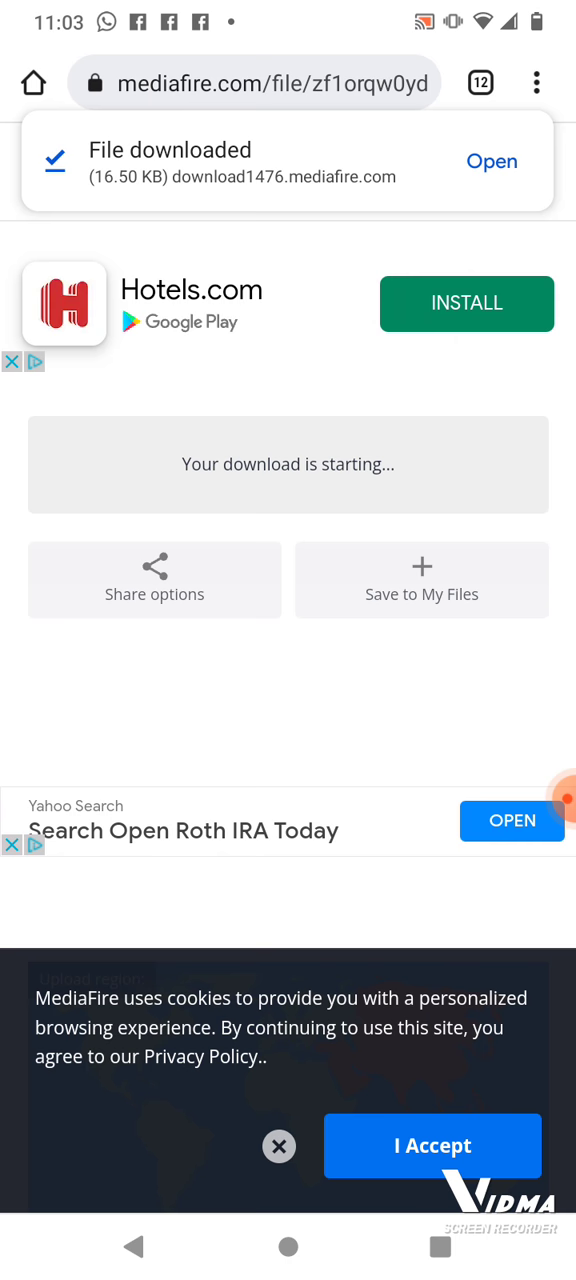
click(492, 160)
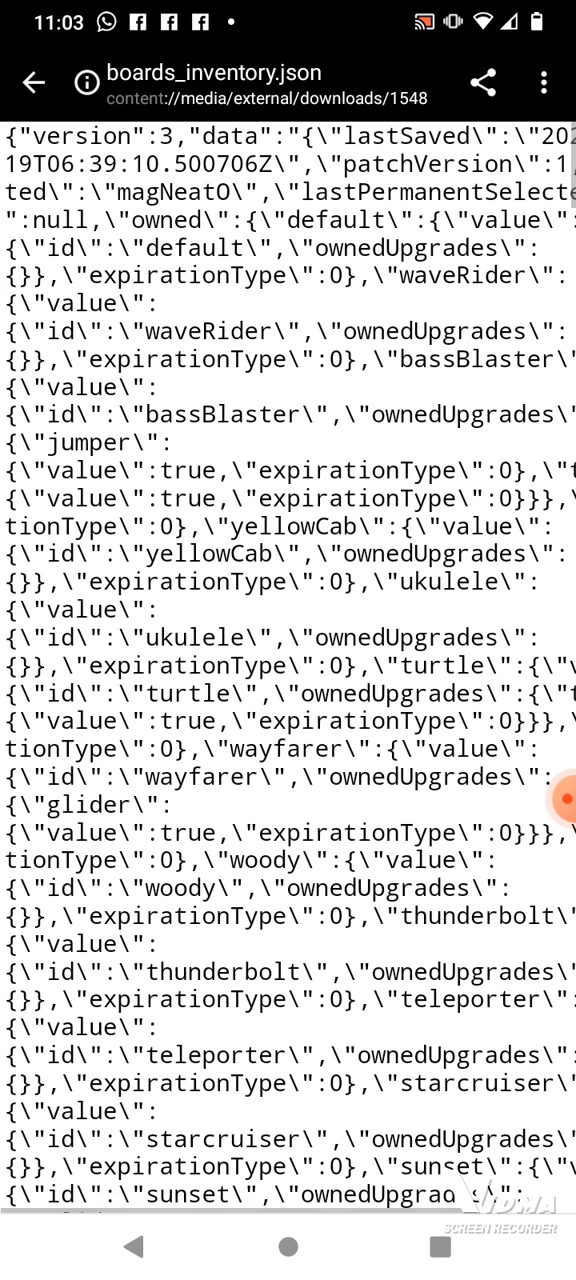
Scroll the Subway Surfers profile folder listing showing characters_inventory.json at 30.47 kB
scroll(down, 3)
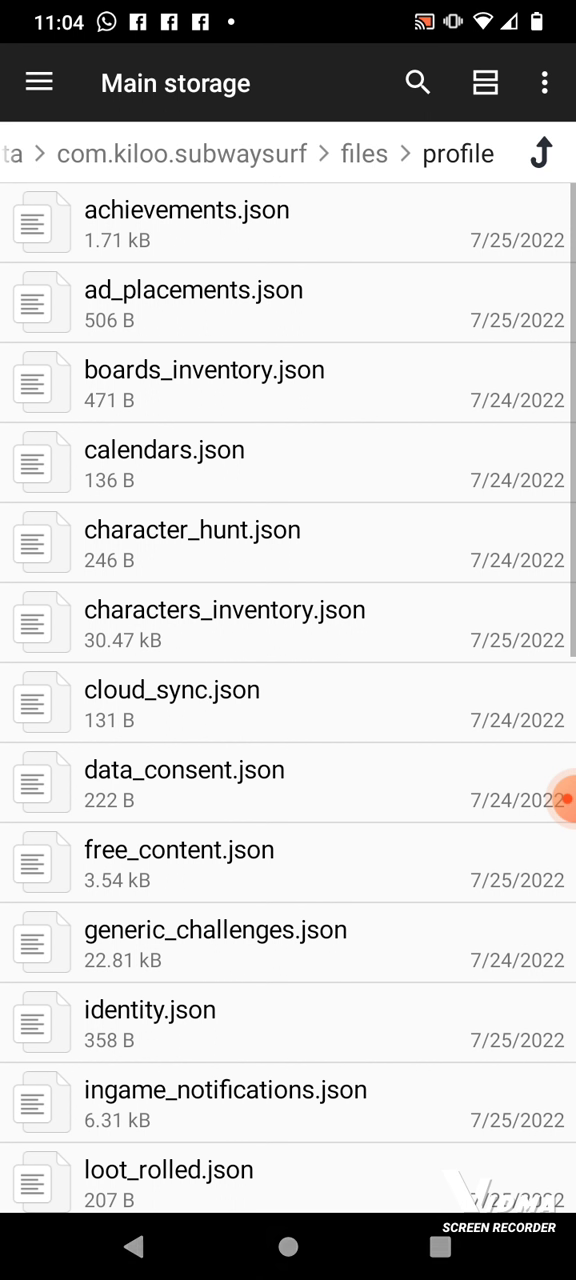
Overwrite boards_inventory.json with the downloaded boards data and save it (16.90 kB)
click(204, 384)
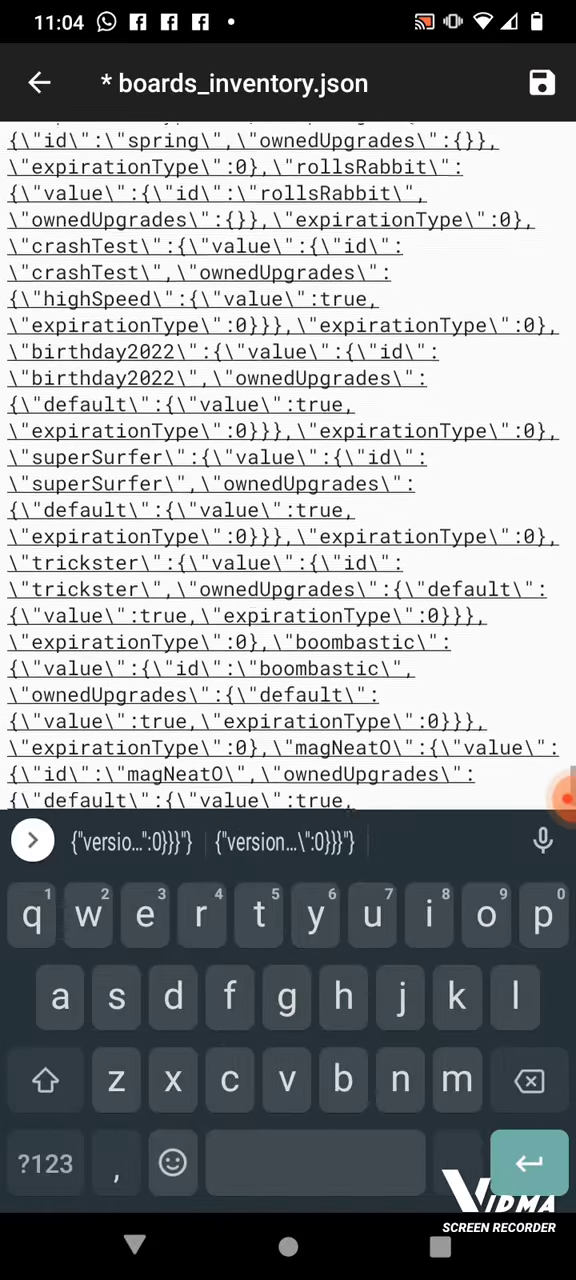
click(38, 84)
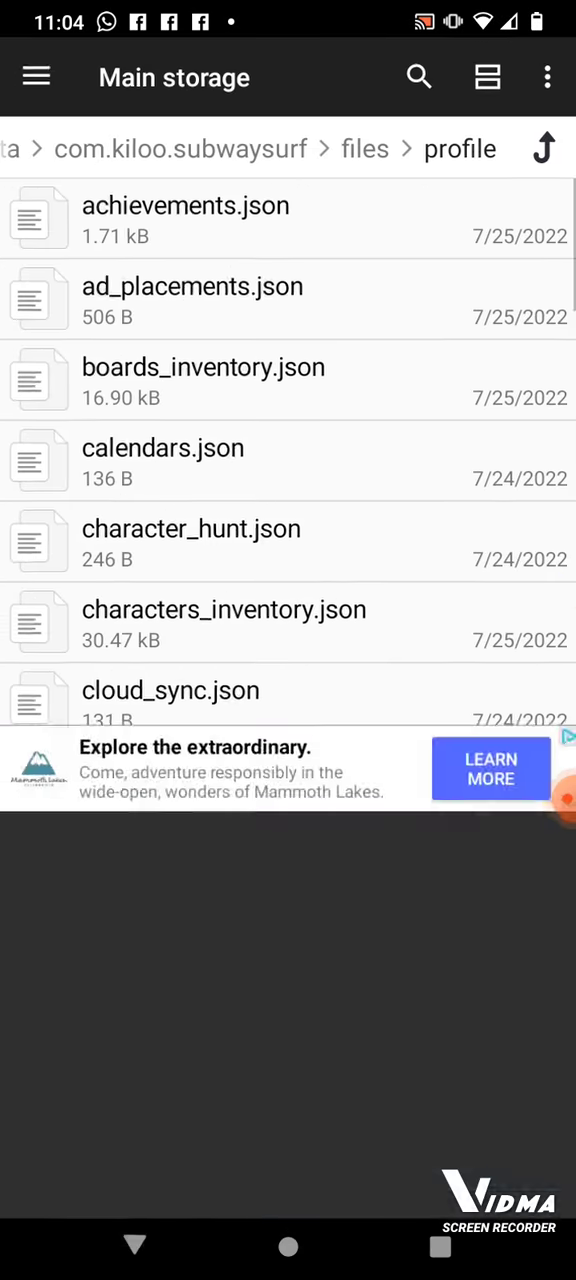
scroll(down, 3)
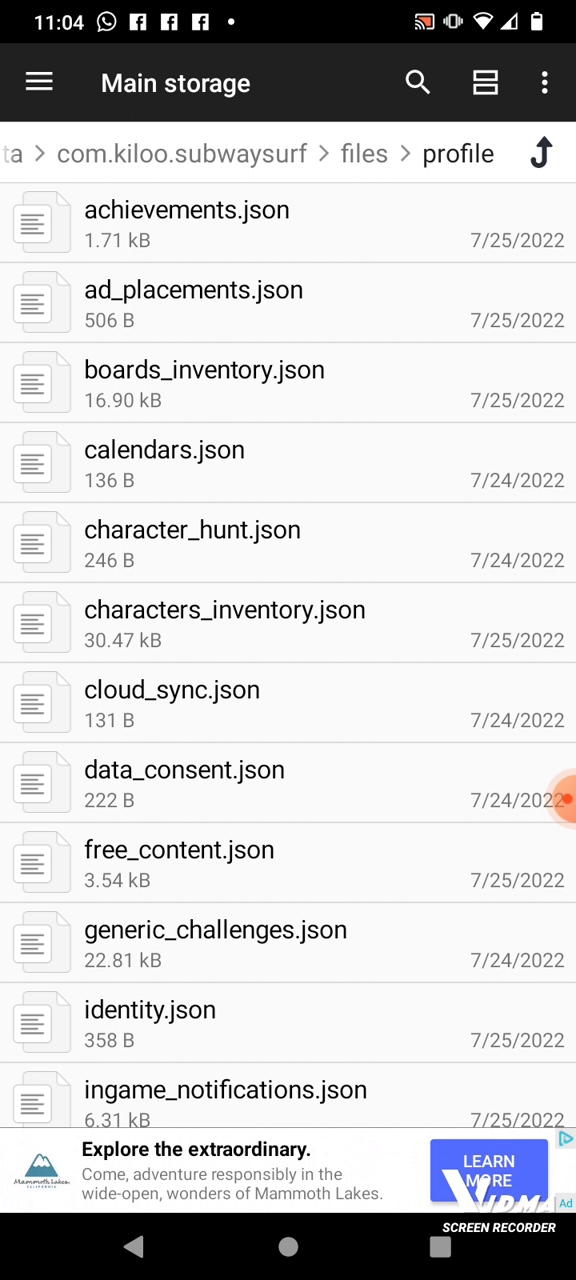